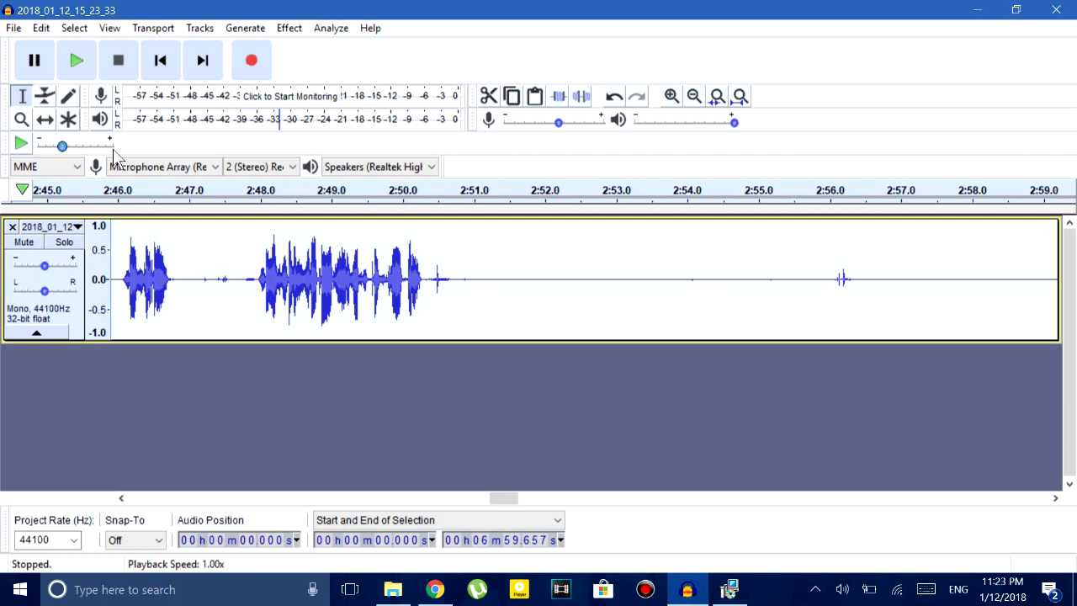
{"action": "left_click", "coordinate": [13, 27]}
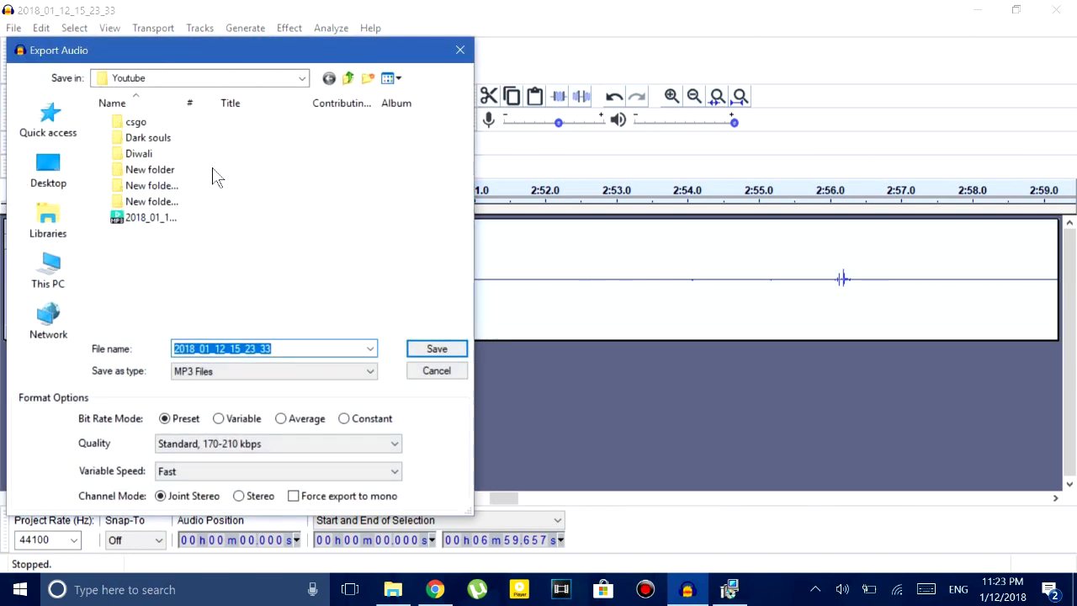
{"action": "type", "text": "345678765432456"}
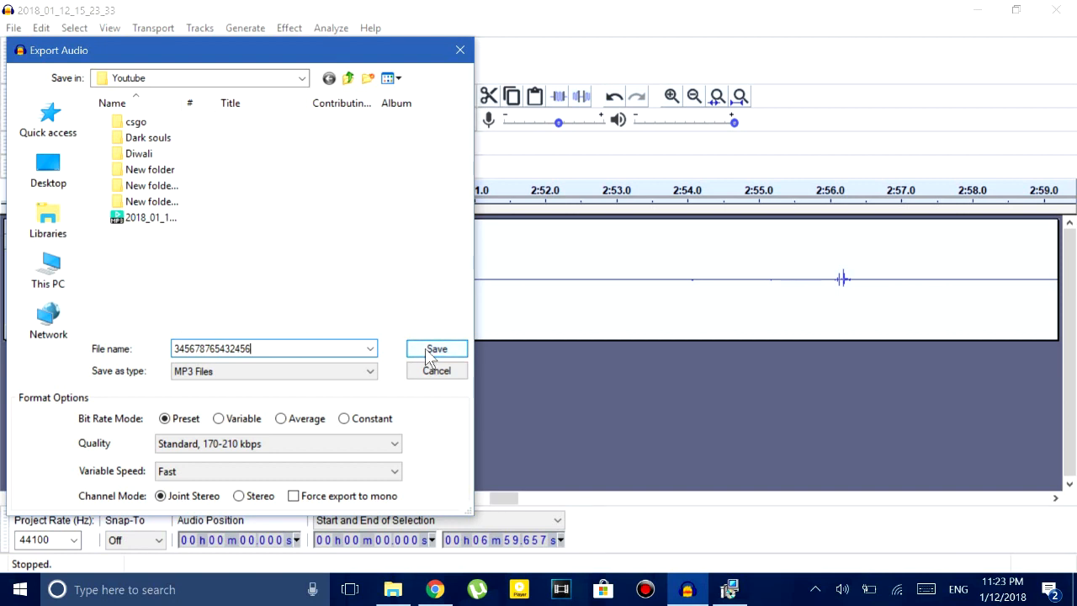
{"action": "left_click", "coordinate": [437, 348]}
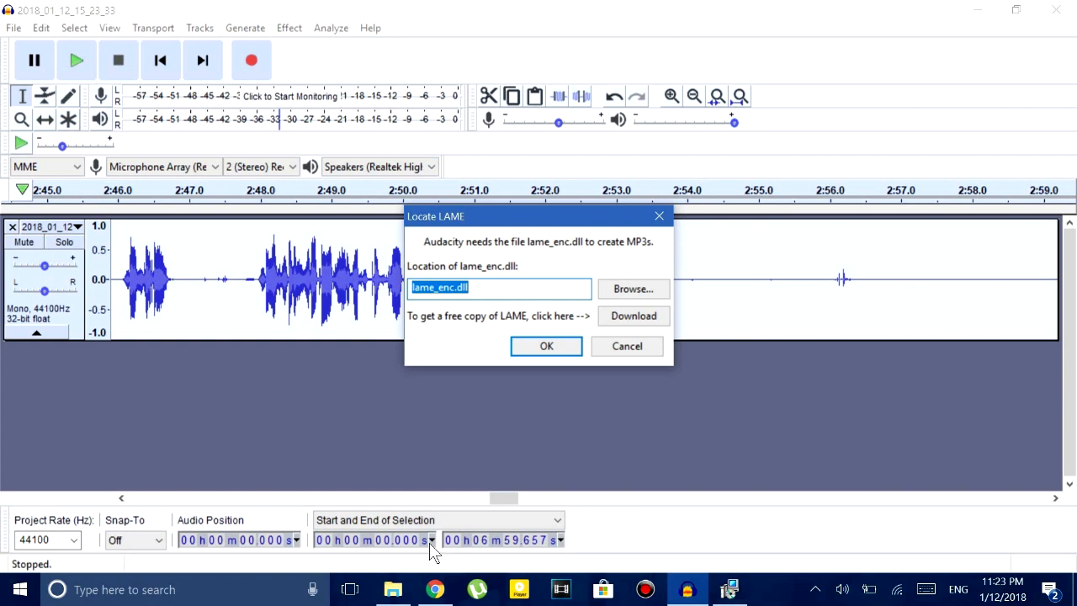
{"action": "mouse_move", "coordinate": [435, 589]}
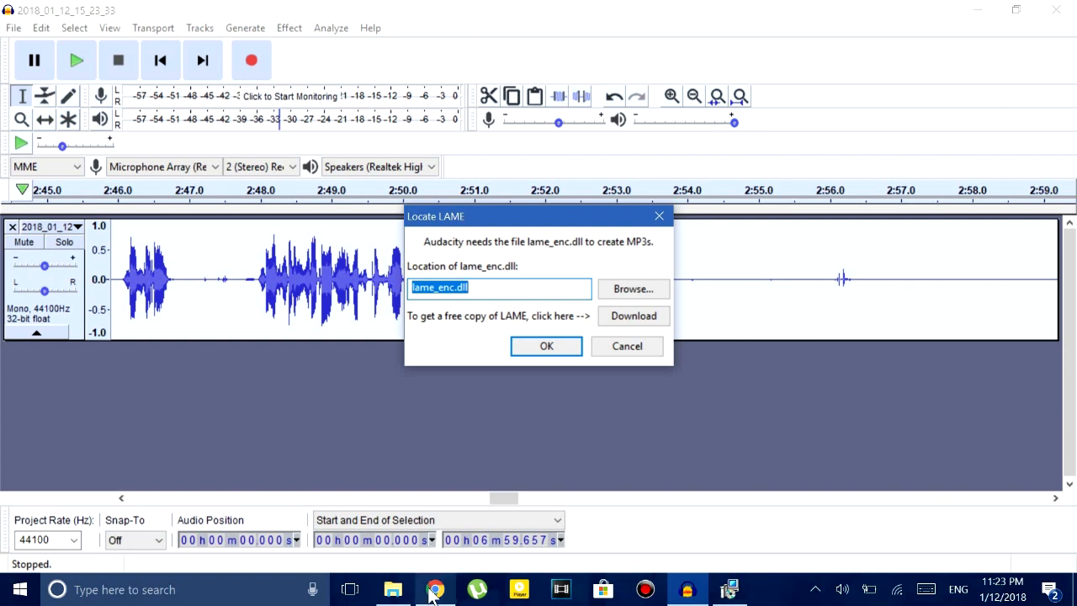
Switch to the Chrome window holding the LAME for Windows download
{"action": "left_click", "coordinate": [633, 316]}
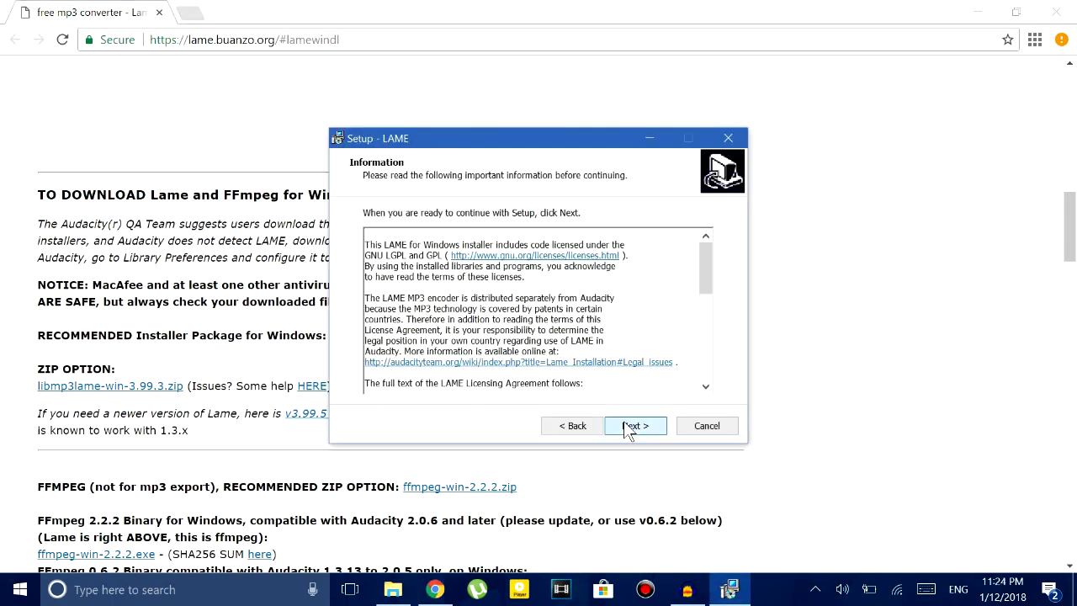
Run the LAME Setup wizard through licence, install and finish into Program Files (x86)\Lame For Audacity
{"action": "left_click", "coordinate": [634, 424]}
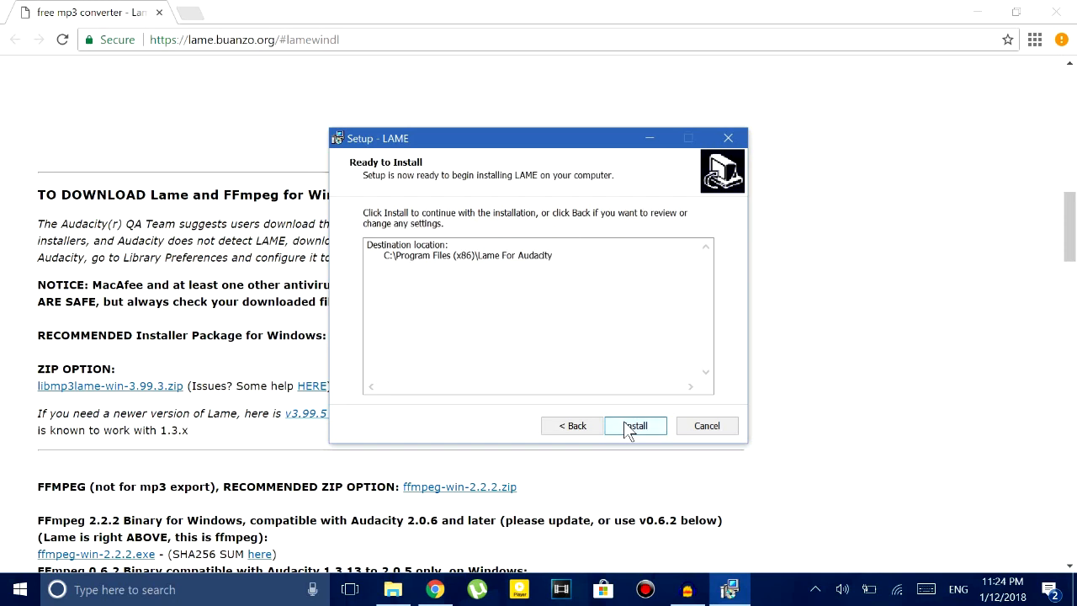
{"action": "left_click", "coordinate": [636, 424]}
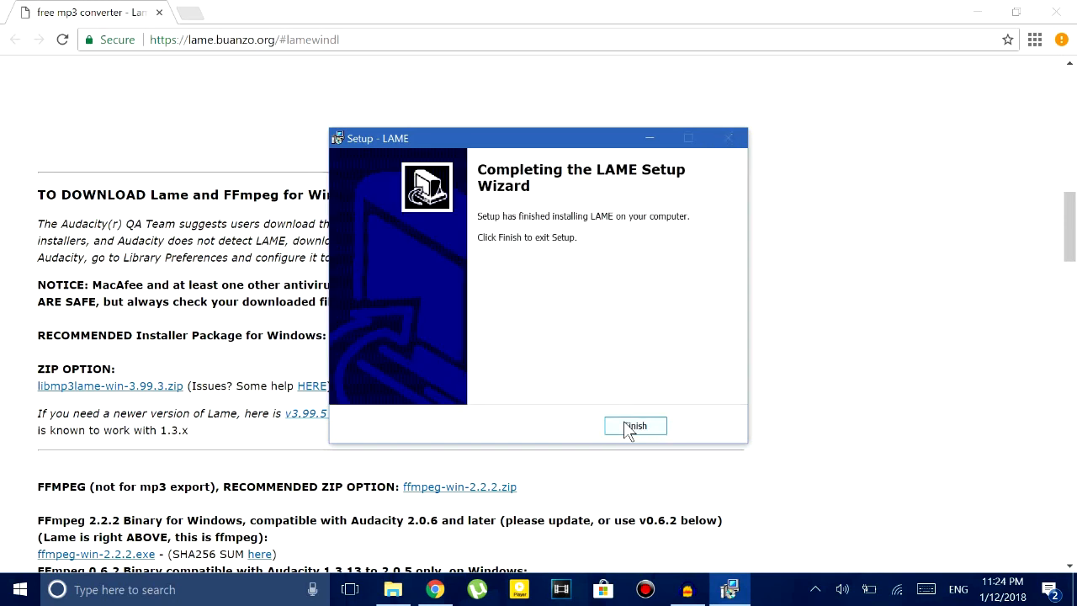
{"action": "left_click", "coordinate": [636, 425]}
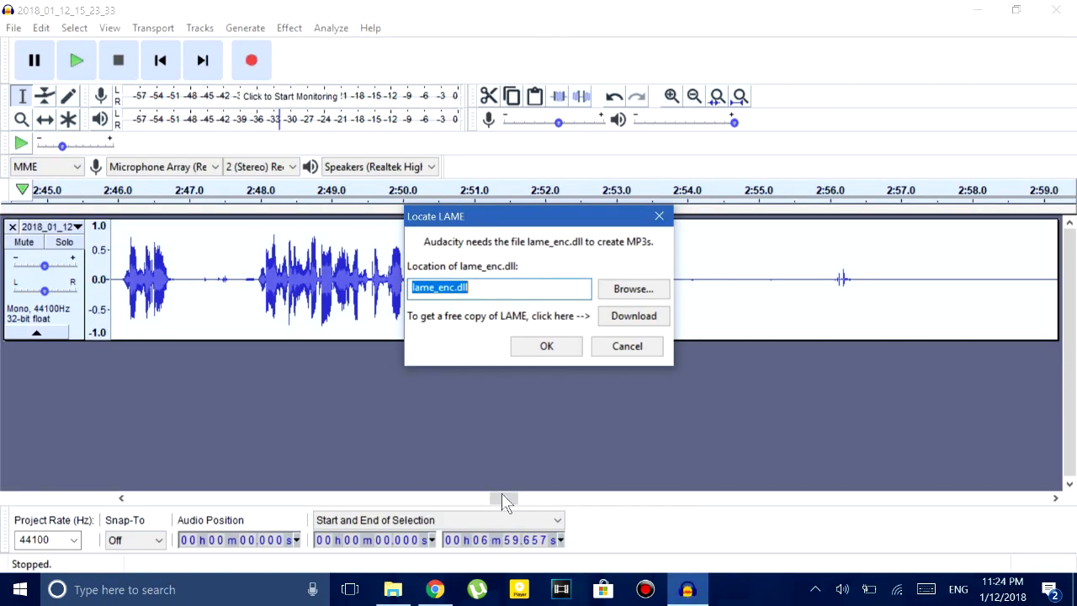
Locate lame_enc.dll in C:\Program Files (x86)\Lame For Audacity as the MP3 encoder
{"action": "left_click", "coordinate": [632, 289]}
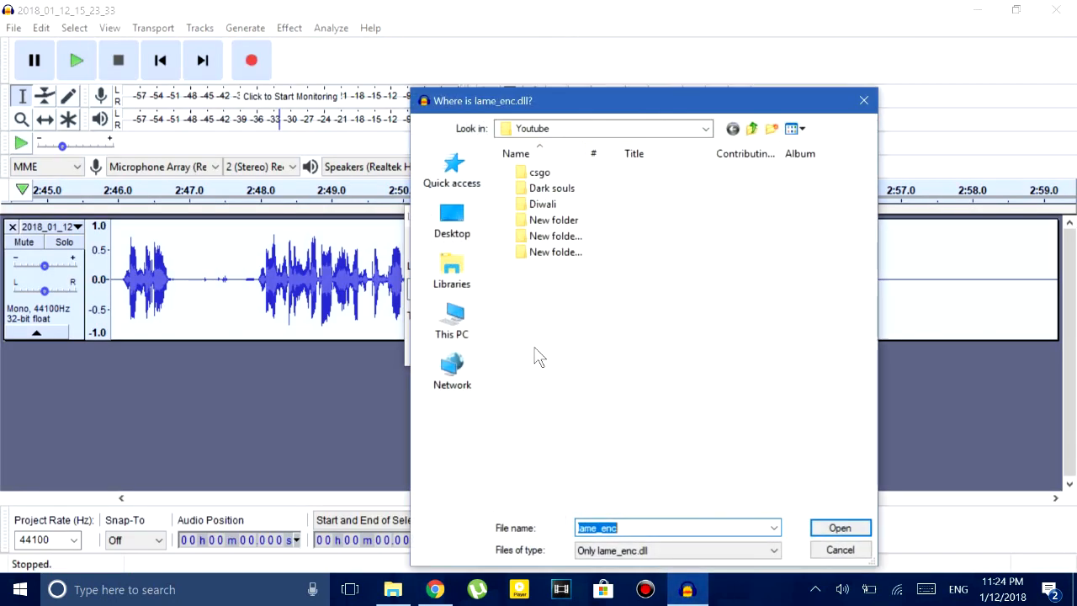
{"action": "left_click", "coordinate": [451, 320]}
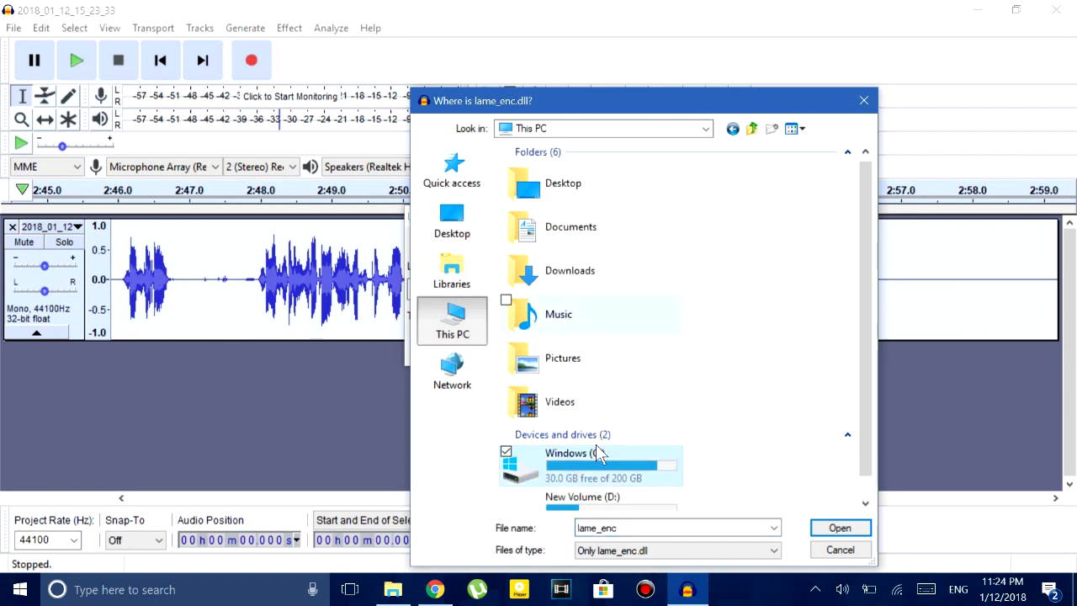
{"action": "double_click", "coordinate": [575, 464]}
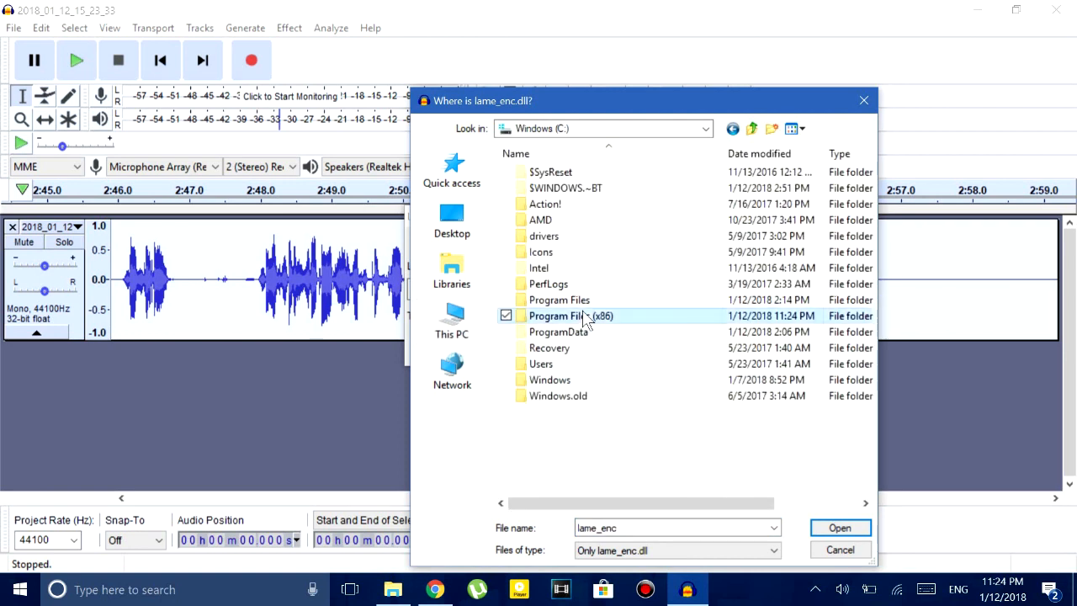
{"action": "double_click", "coordinate": [571, 317]}
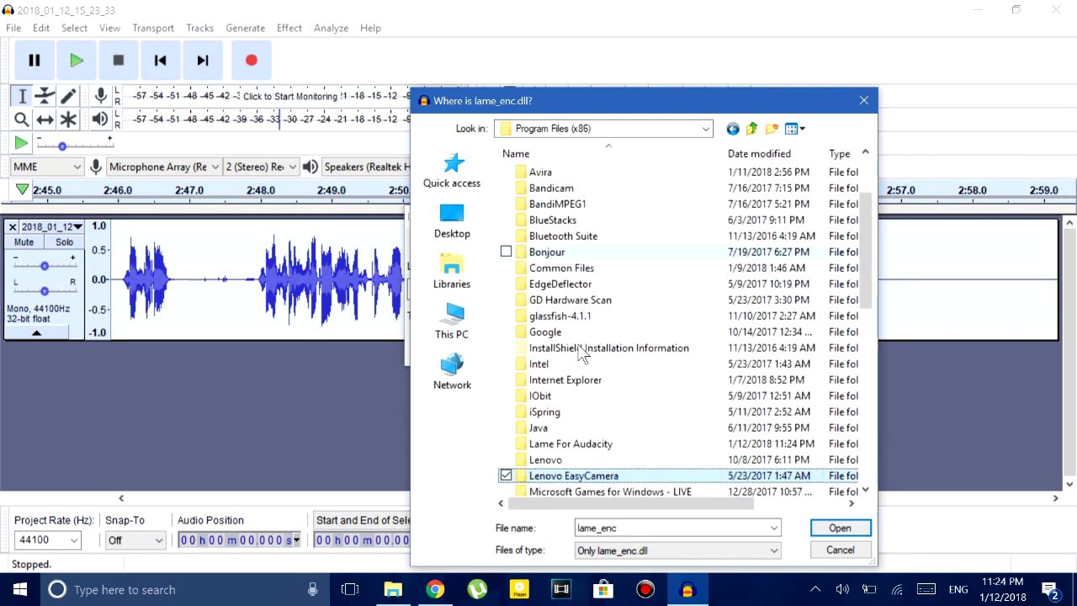
{"action": "double_click", "coordinate": [570, 444]}
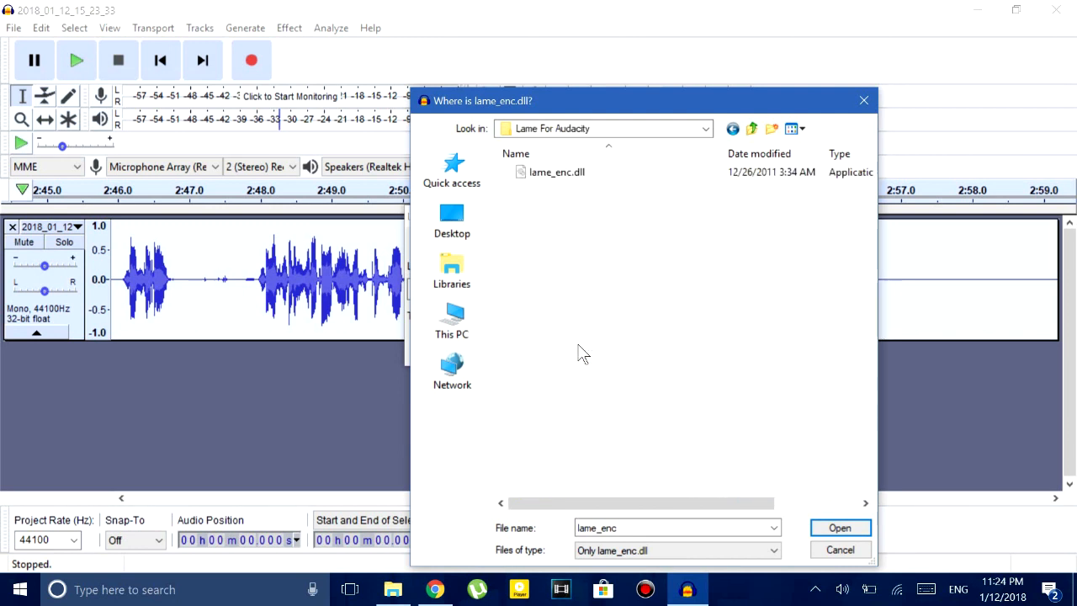
{"action": "left_click", "coordinate": [557, 172]}
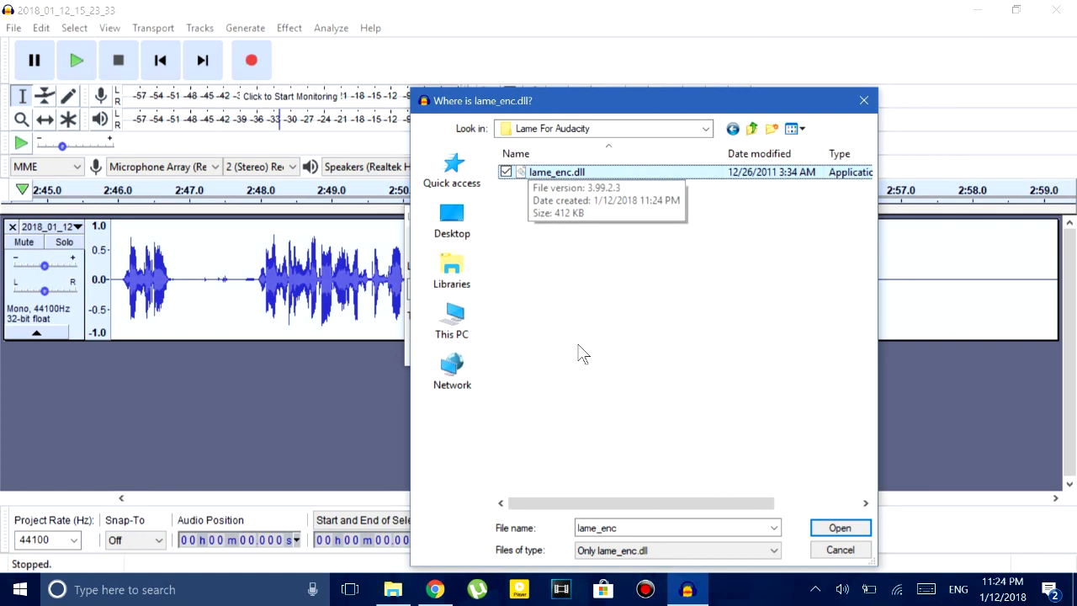
{"action": "left_click", "coordinate": [838, 528]}
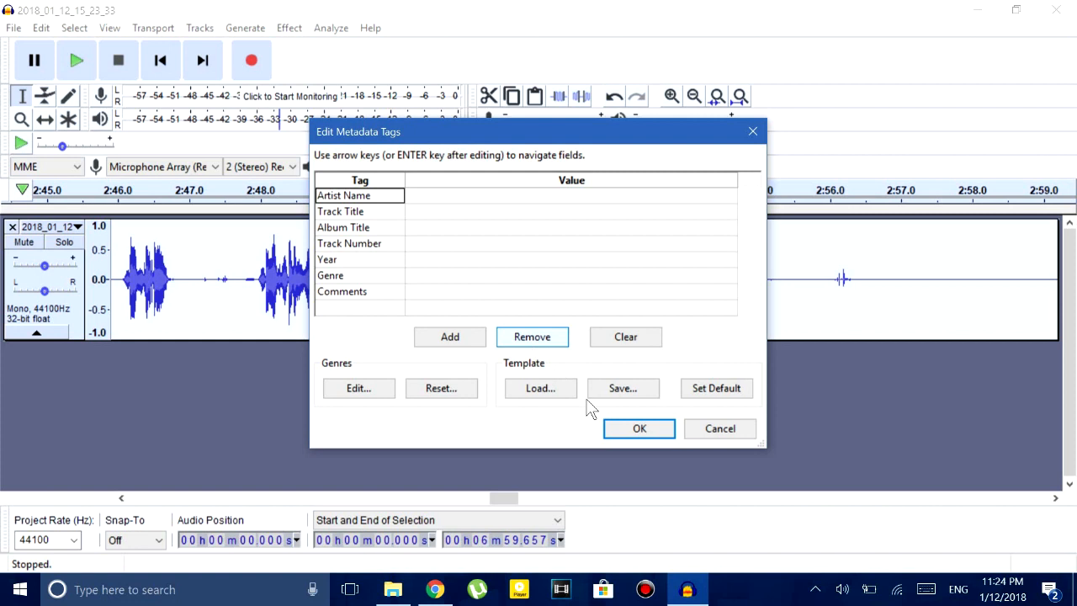
Accept the default metadata tags so the MP3 export runs
{"action": "left_click", "coordinate": [639, 429]}
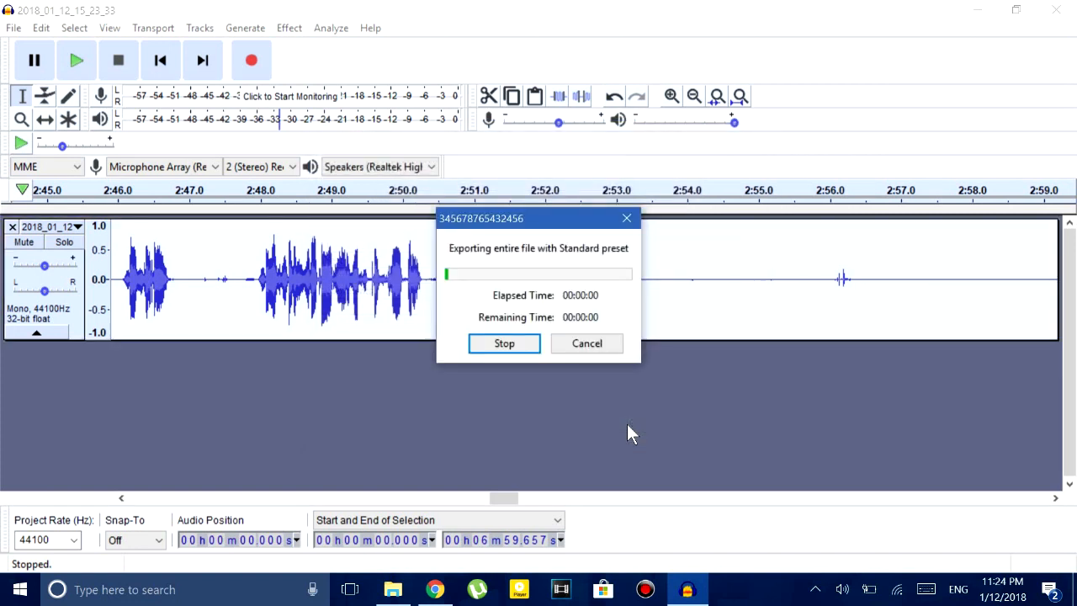